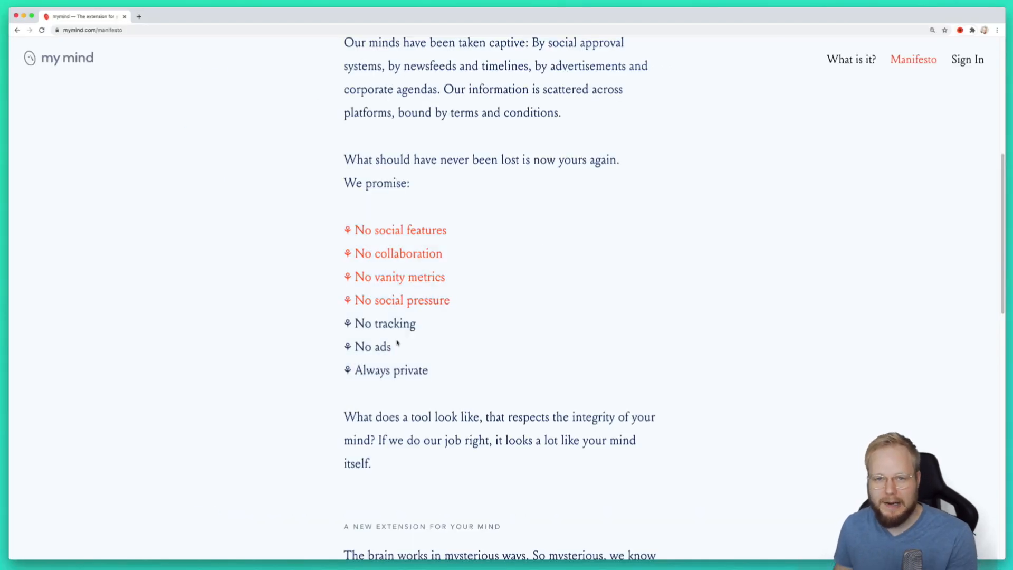
Save the Medium UX Hiring article and its opening passage to mymind, tagged UX.
{"action": "scroll", "scroll_direction": "down", "scroll_amount": 3}
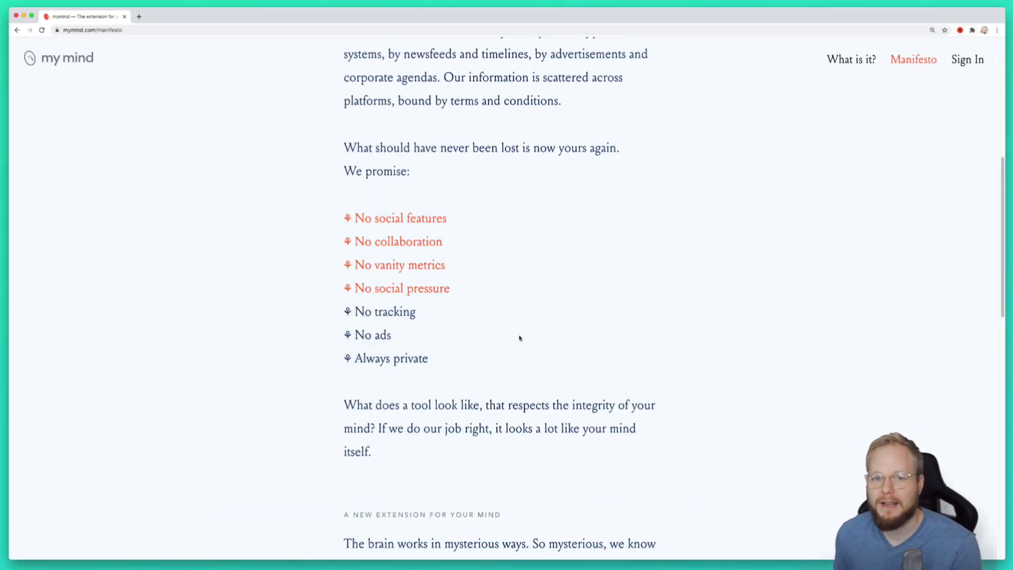
{"action": "scroll", "scroll_direction": "up", "scroll_amount": 3}
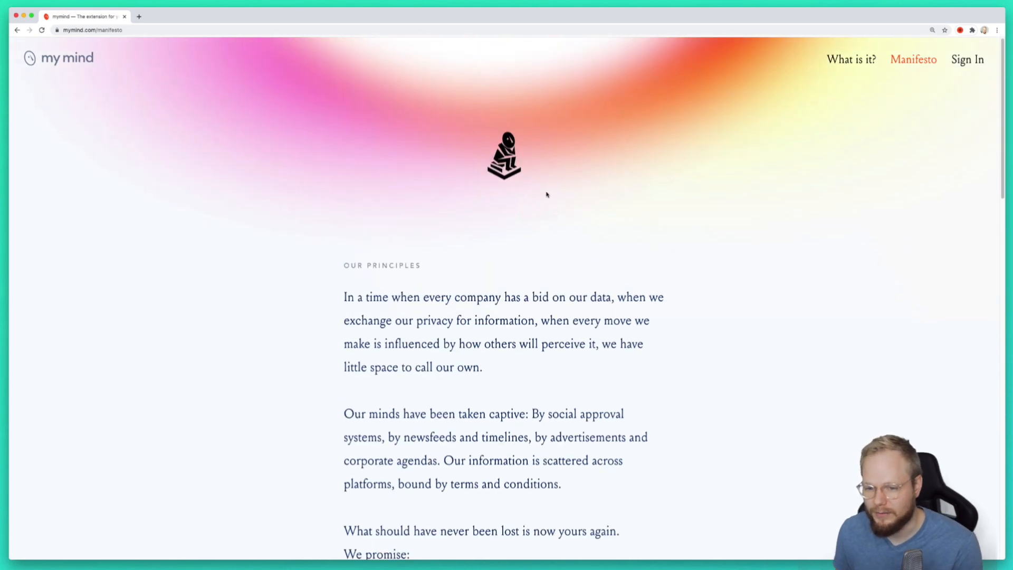
{"action": "mouse_move", "coordinate": [56, 68]}
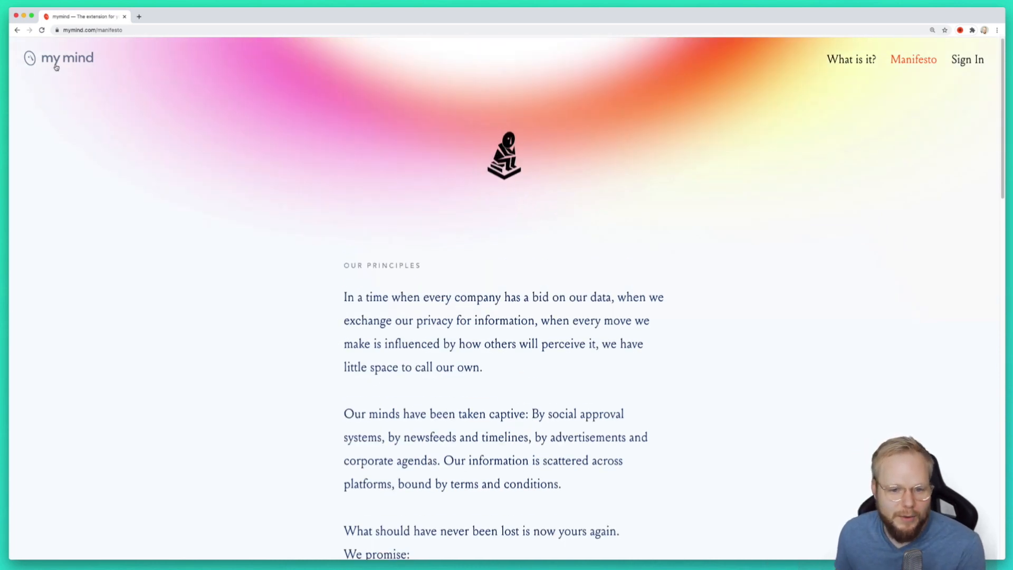
{"action": "left_click", "coordinate": [67, 57]}
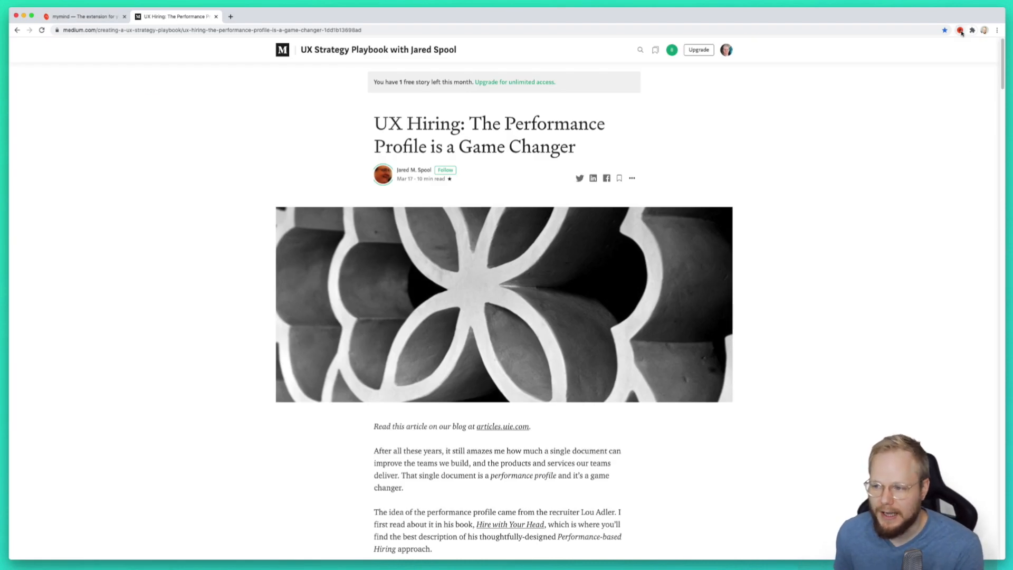
{"action": "left_click", "coordinate": [961, 30]}
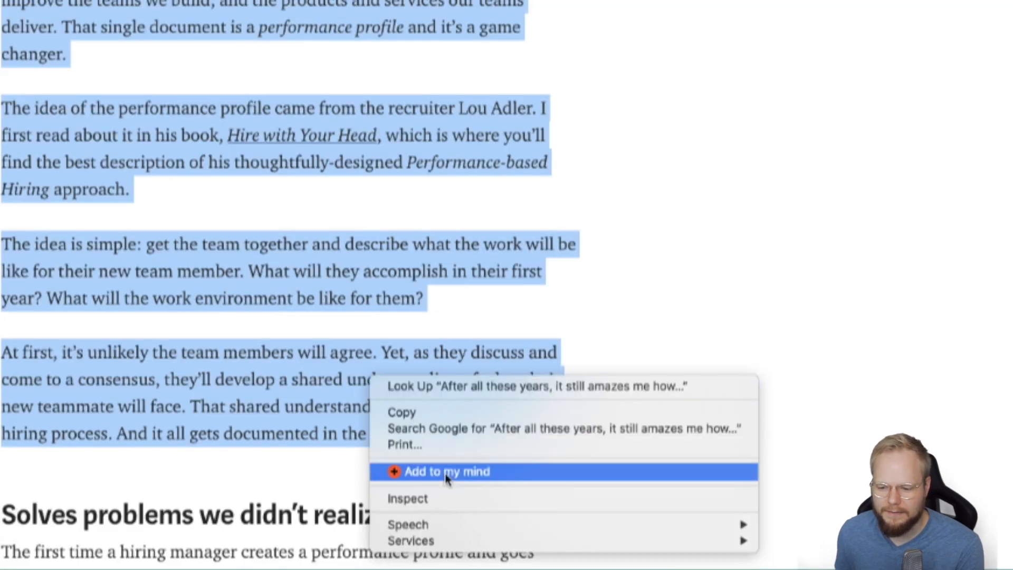
{"action": "left_click", "coordinate": [446, 471]}
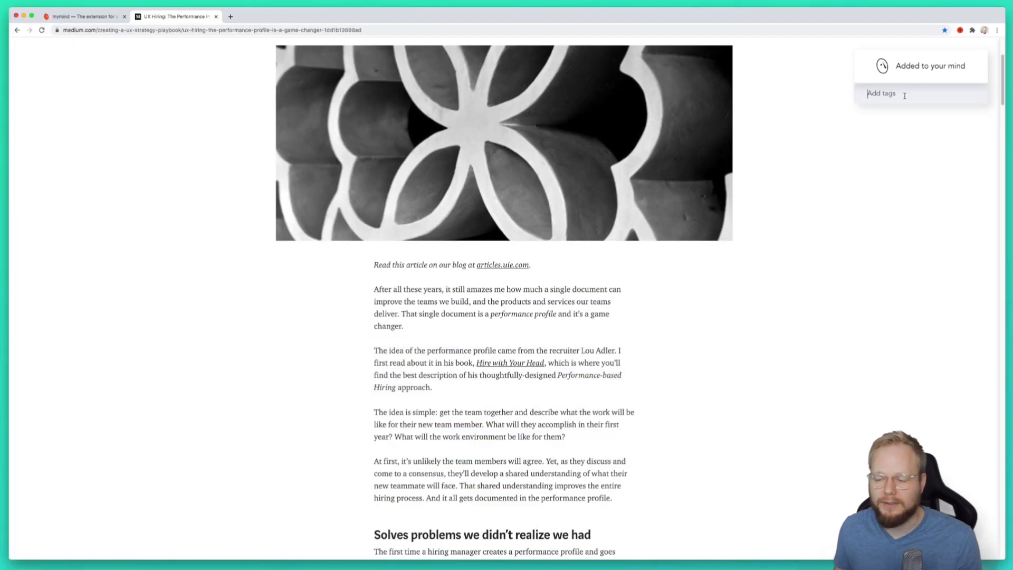
{"action": "type", "text": "UX"}
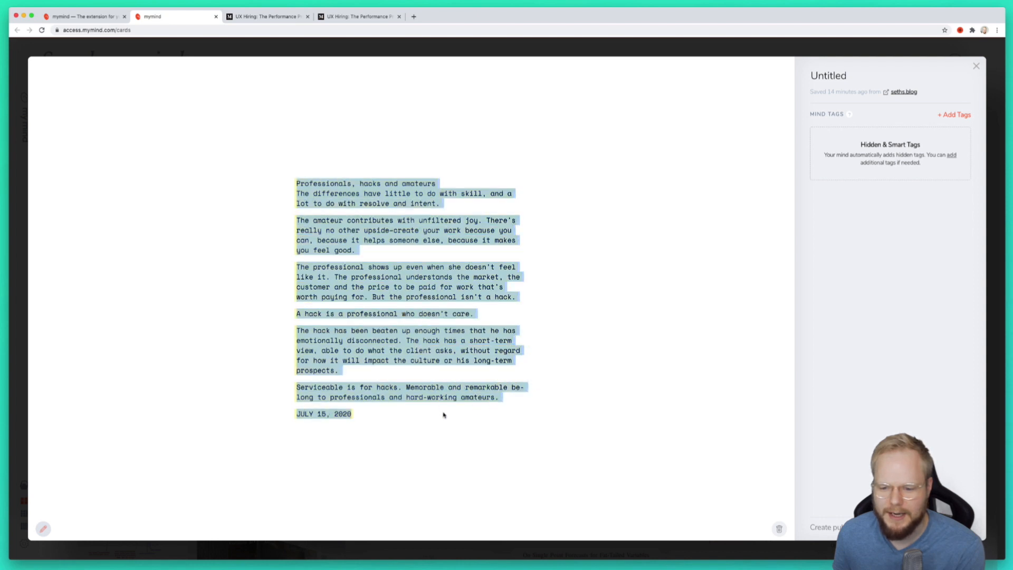
{"action": "mouse_move", "coordinate": [903, 92]}
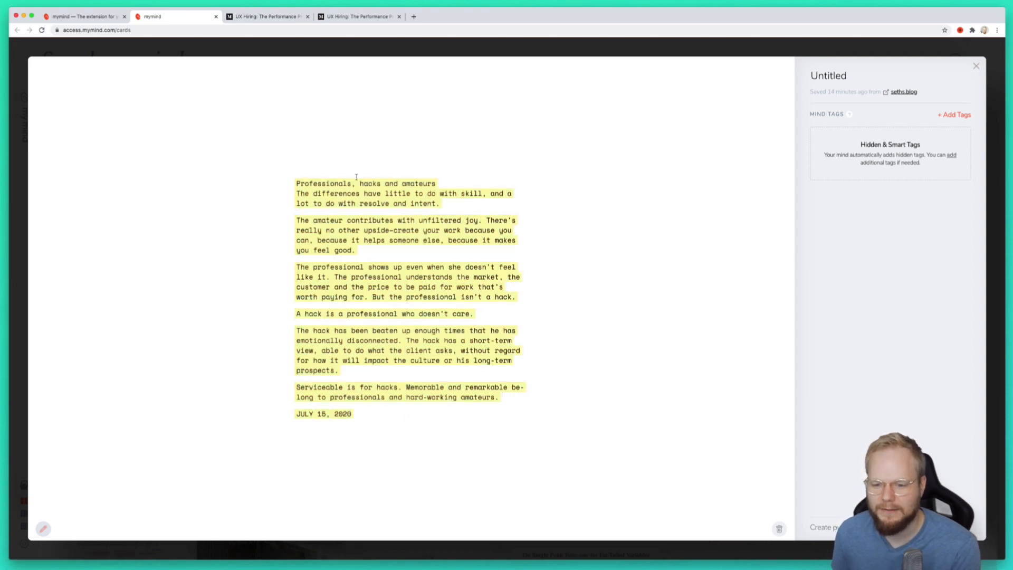
{"action": "mouse_move", "coordinate": [953, 129]}
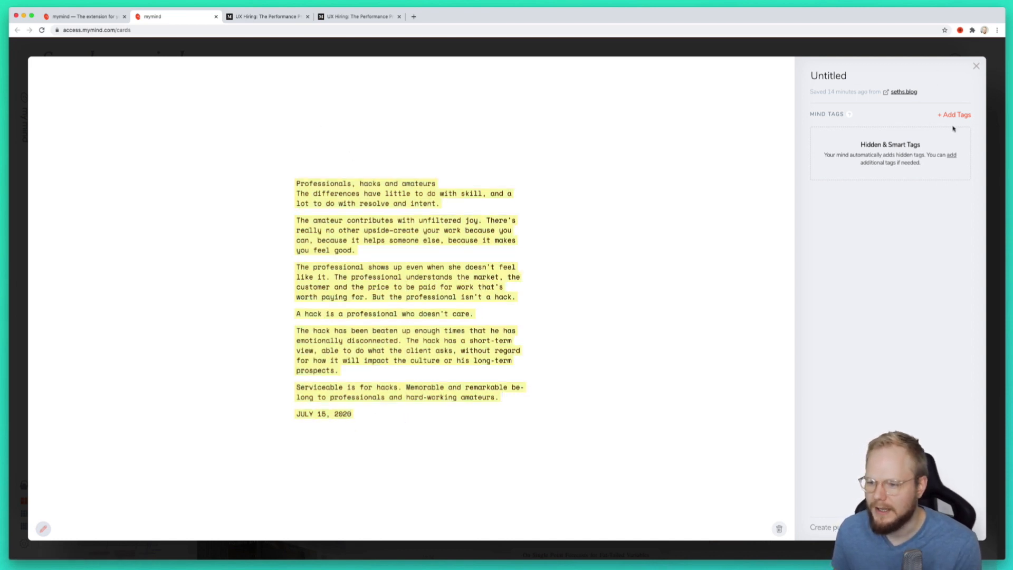
Tag the seths.blog clipping with 'seth godin' and 'marketing'.
{"action": "left_click", "coordinate": [953, 114]}
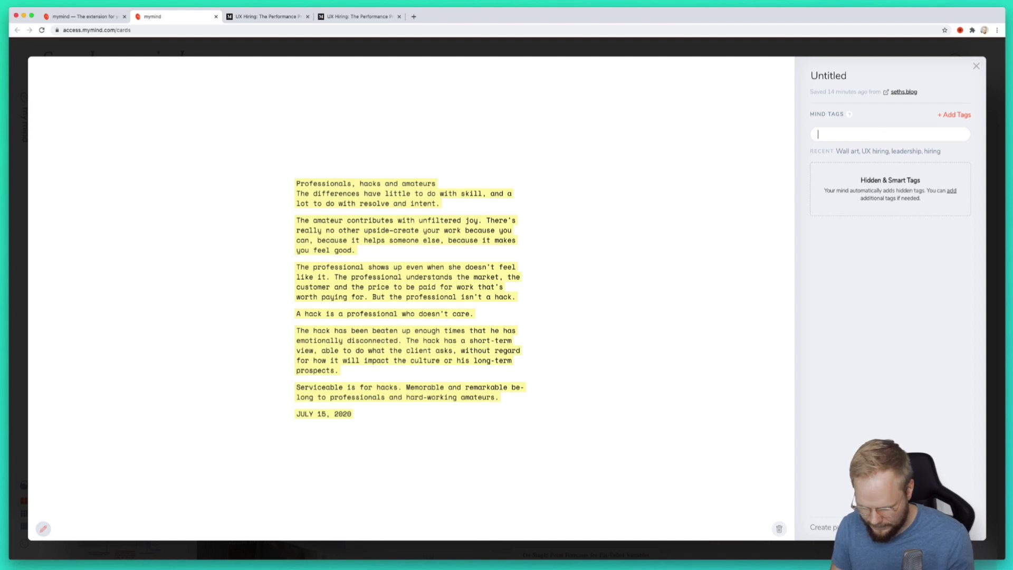
{"action": "type", "text": "seth godin"}
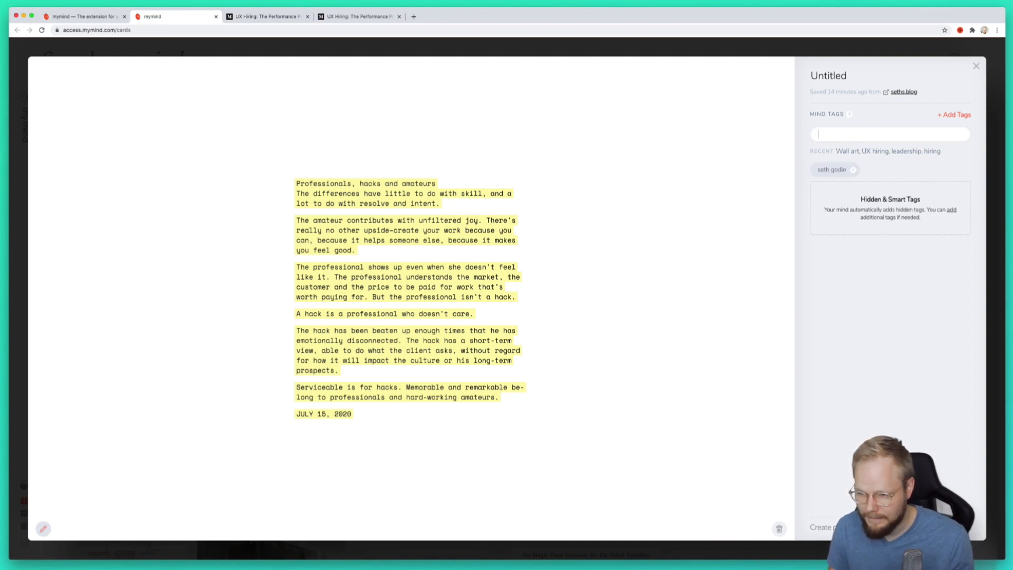
{"action": "type", "text": "marketing"}
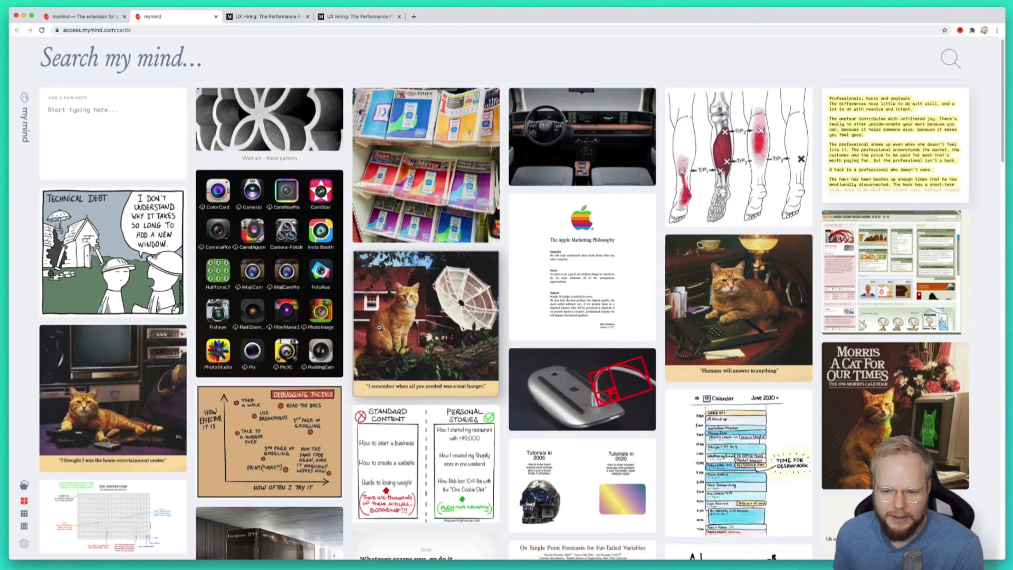
Find clippings visually similar to the horse sketch drawing.
{"action": "scroll", "scroll_direction": "down", "scroll_amount": 3}
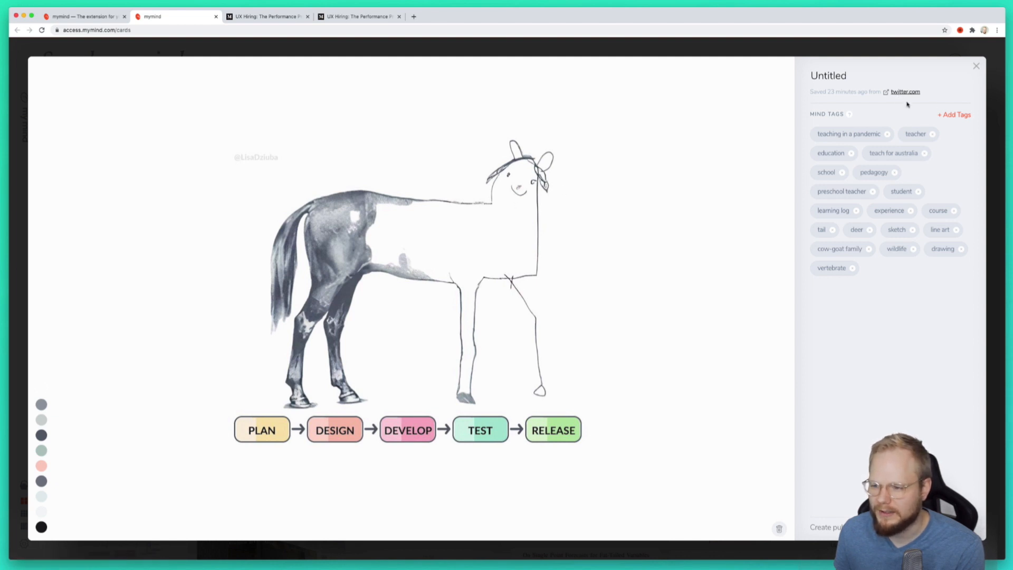
{"action": "mouse_move", "coordinate": [501, 242]}
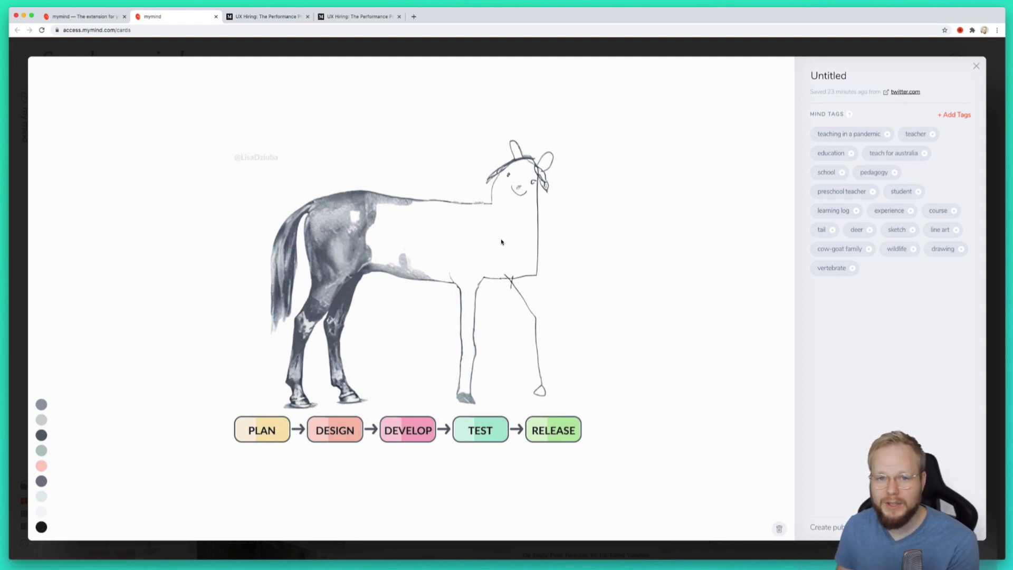
{"action": "left_click", "coordinate": [975, 66]}
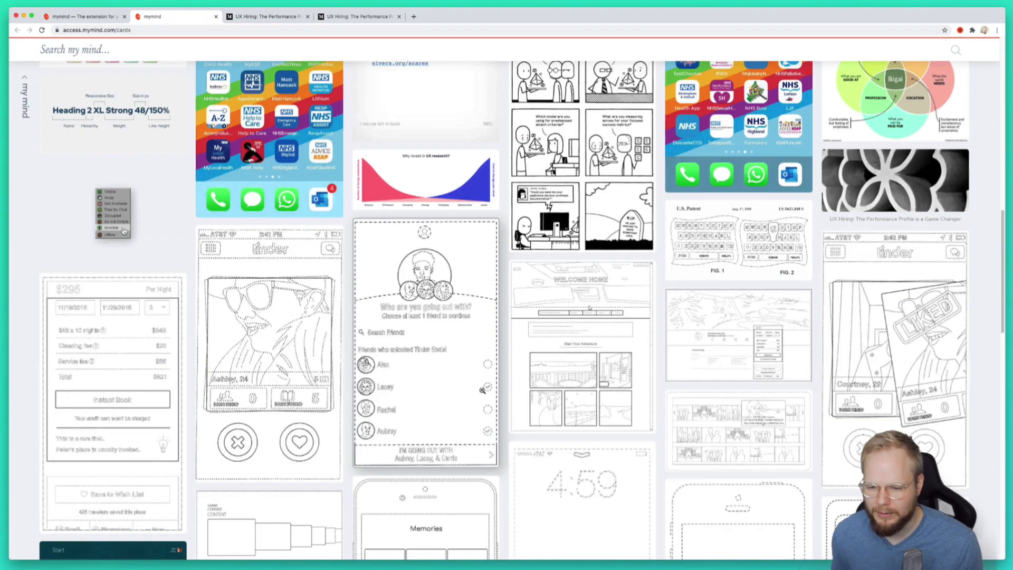
Browse the patent search results, then clear the search to show all cards.
{"action": "scroll", "scroll_direction": "down", "scroll_amount": 3}
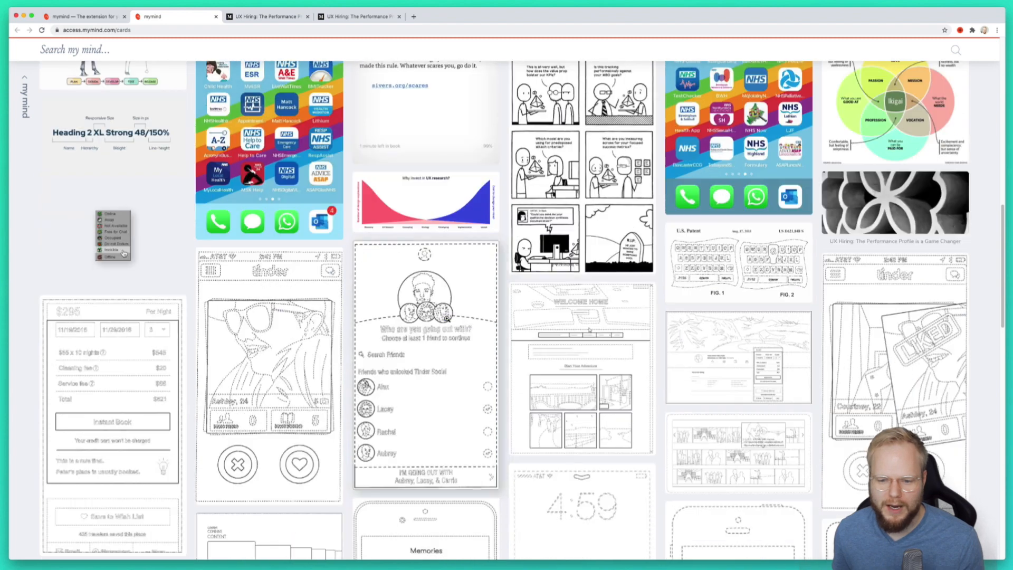
{"action": "scroll", "scroll_direction": "down", "scroll_amount": 3}
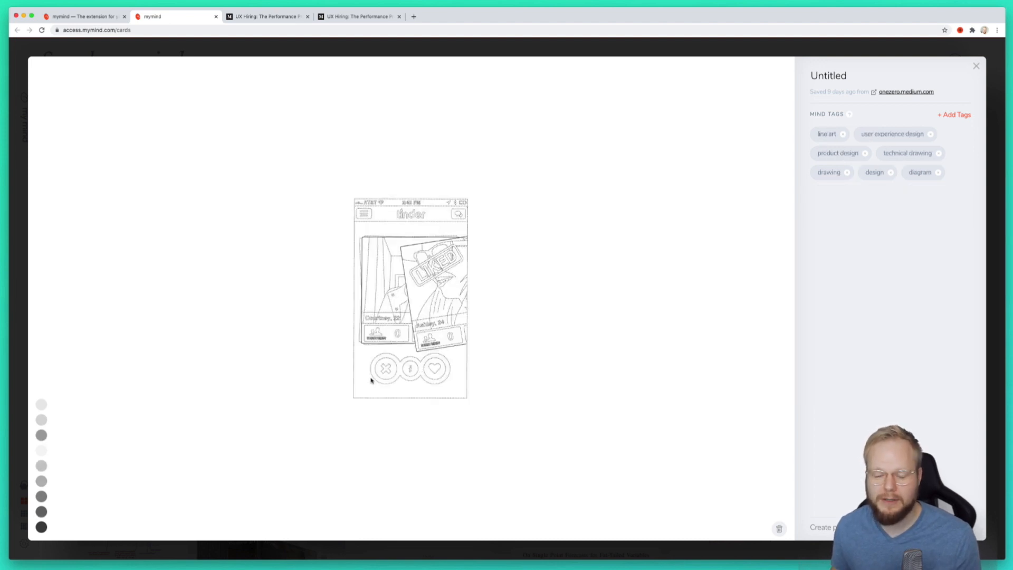
{"action": "left_click", "coordinate": [975, 66]}
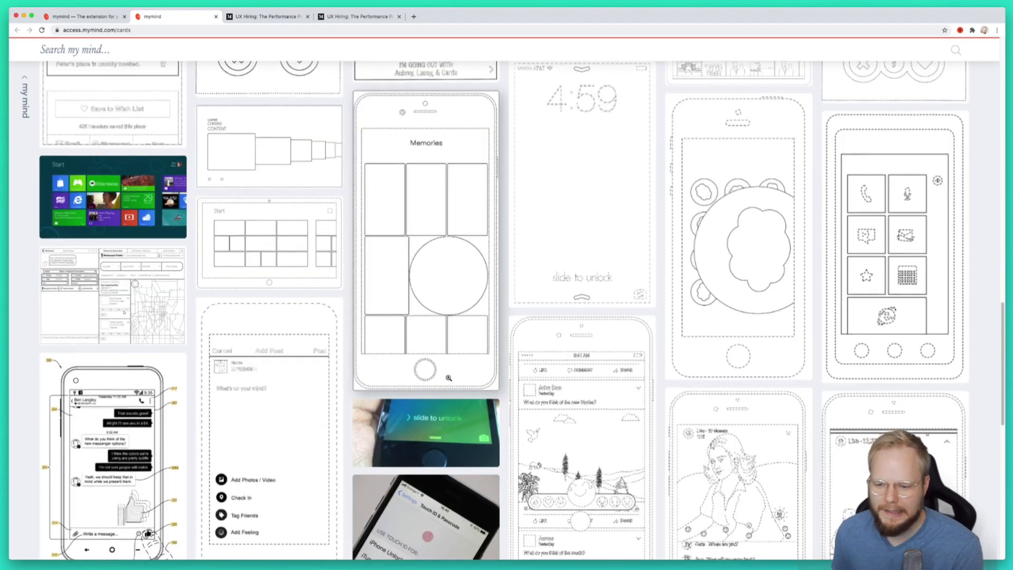
{"action": "scroll", "scroll_direction": "down", "scroll_amount": 3}
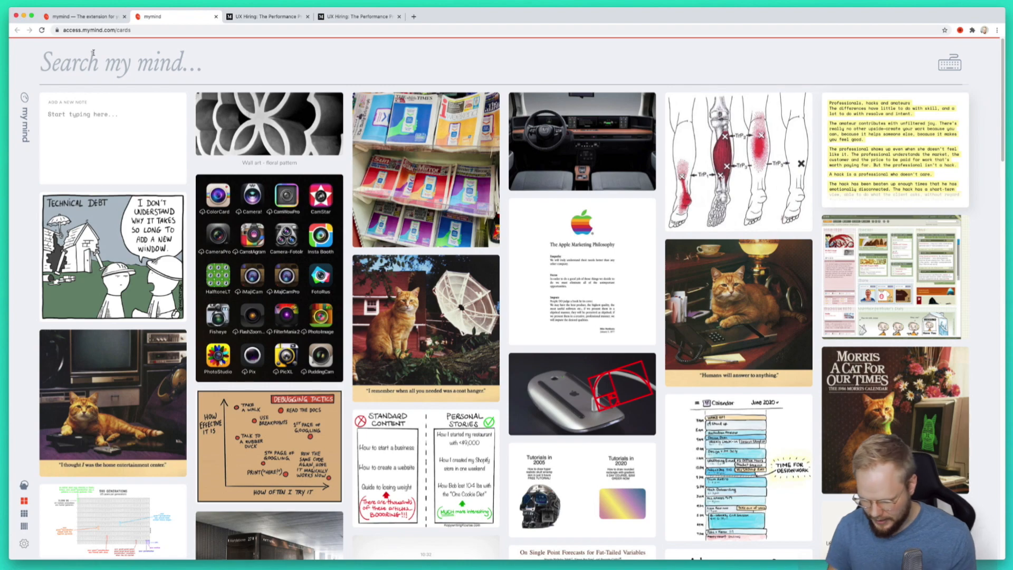
Search the library for 'ui', then 'patent', and browse the results.
{"action": "type", "text": "ui"}
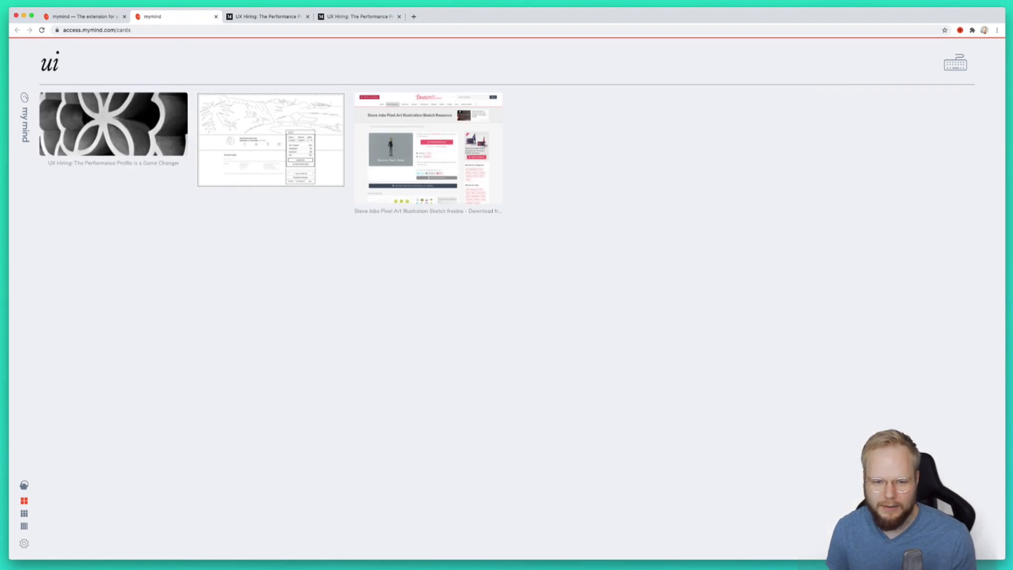
{"action": "type", "text": "patent"}
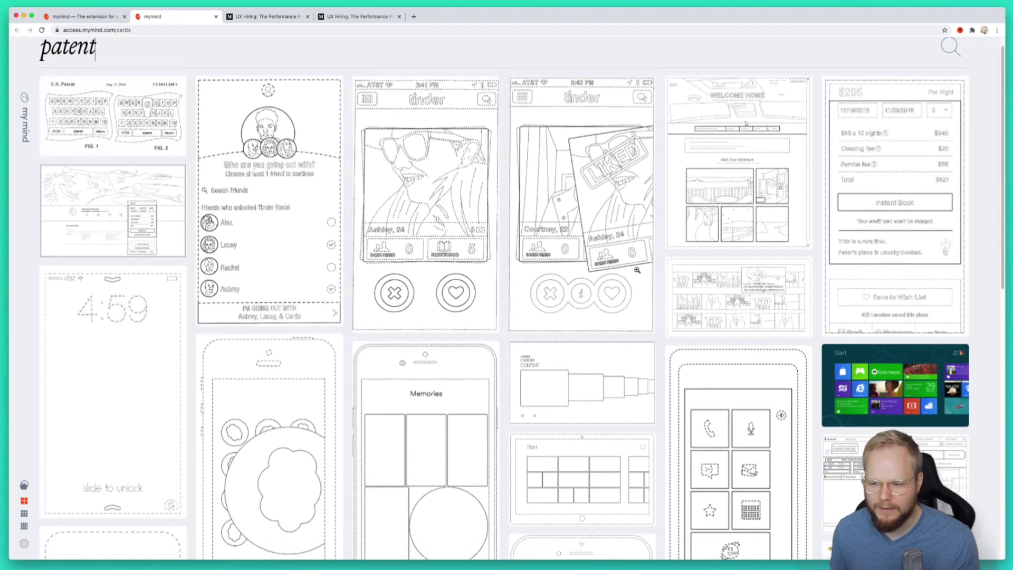
{"action": "scroll", "scroll_direction": "down", "scroll_amount": 3}
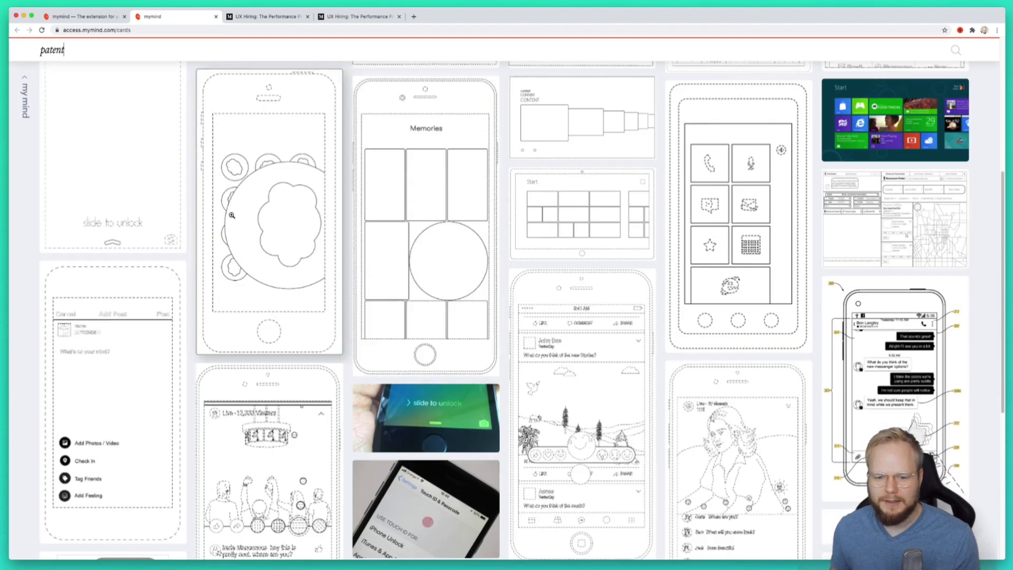
{"action": "left_click", "coordinate": [269, 213]}
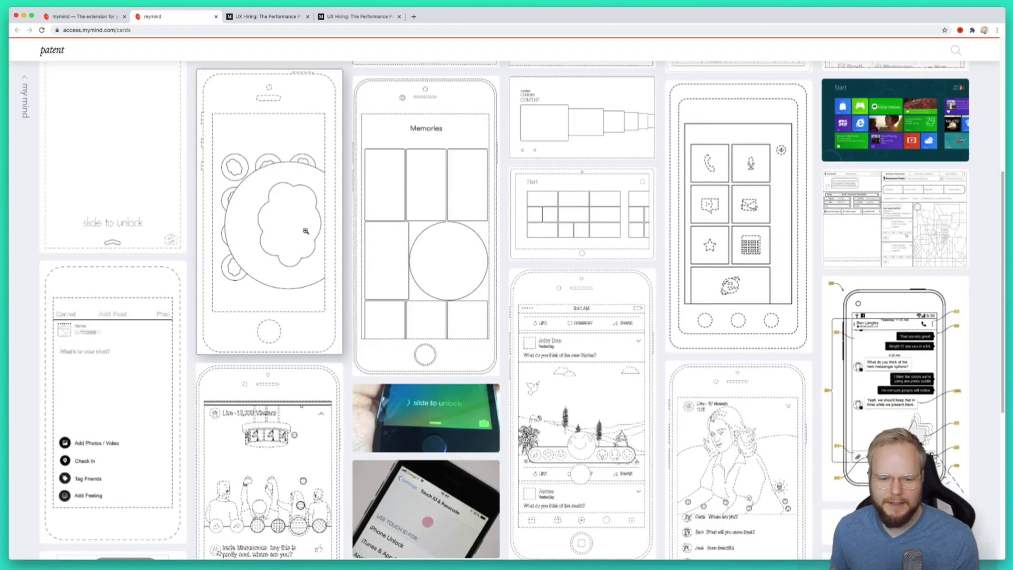
{"action": "scroll", "scroll_direction": "down", "scroll_amount": 3}
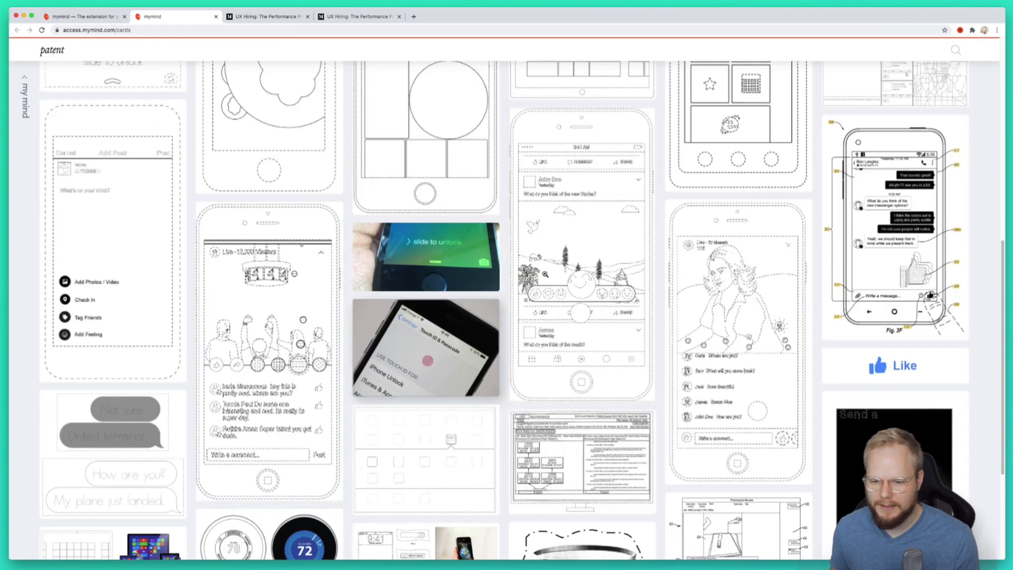
Tag the slide-to-unlock photo card 'patent' and close it.
{"action": "left_click", "coordinate": [426, 255]}
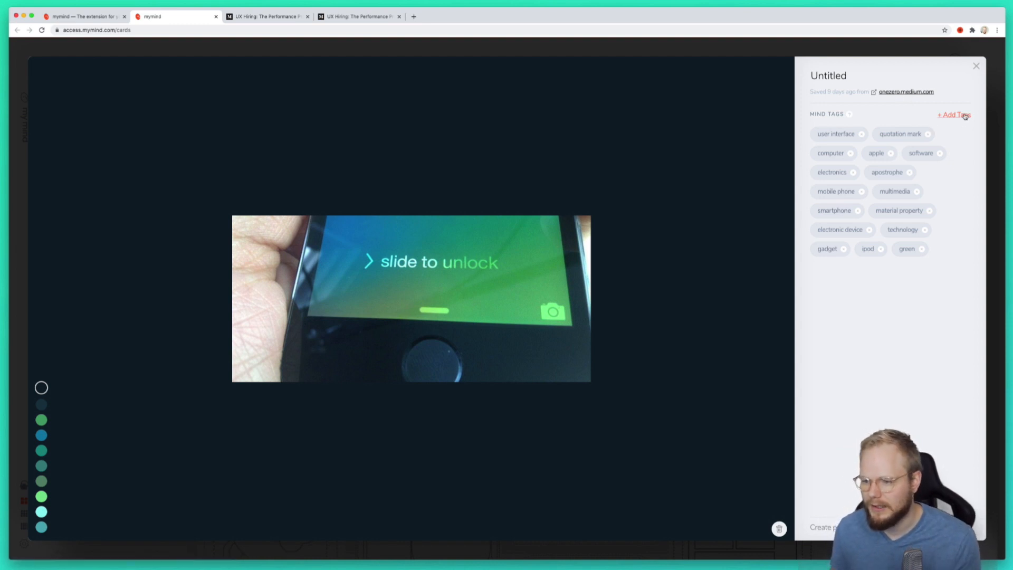
{"action": "type", "text": "patent"}
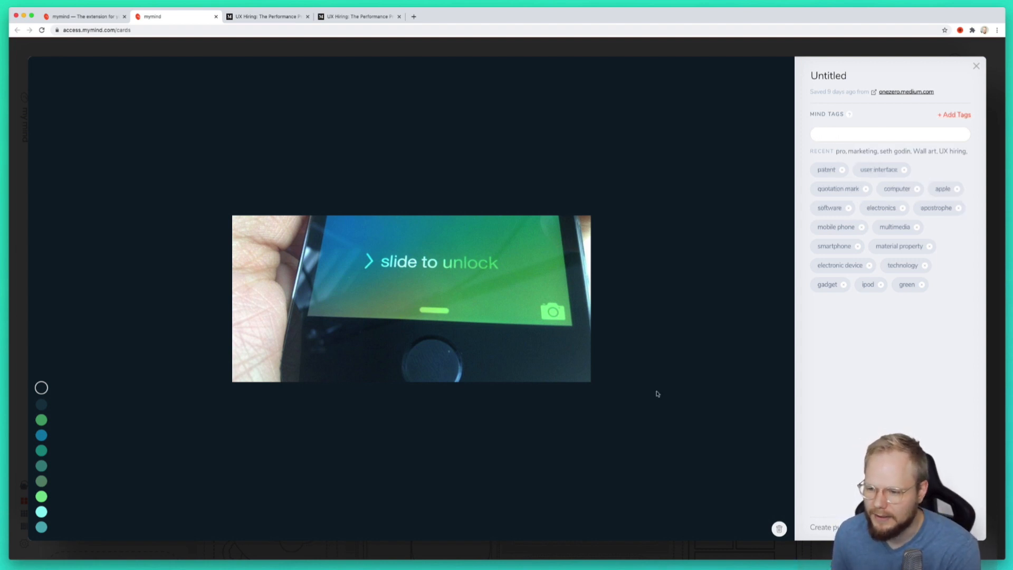
{"action": "left_click", "coordinate": [975, 66]}
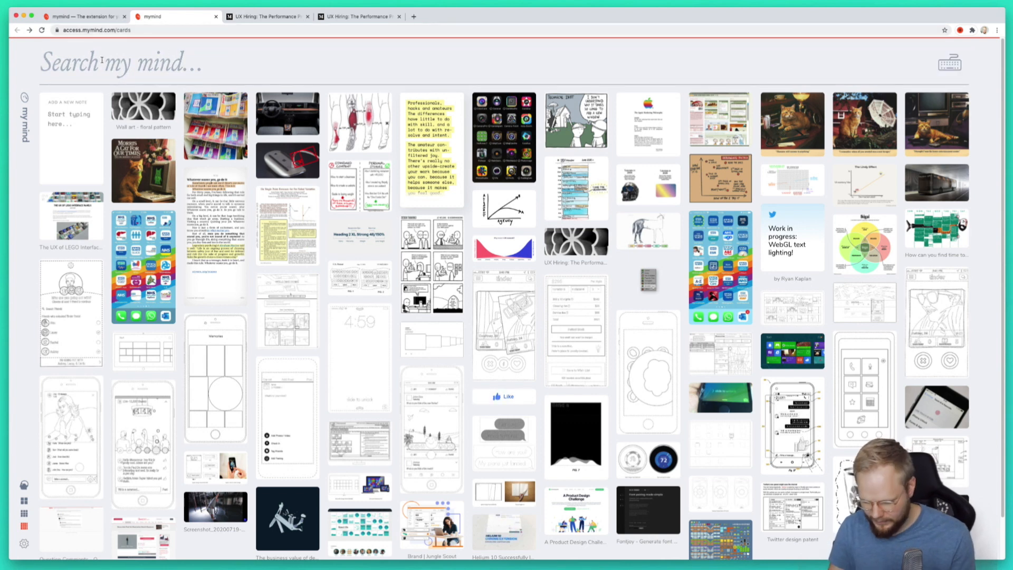
{"action": "type", "text": "black"}
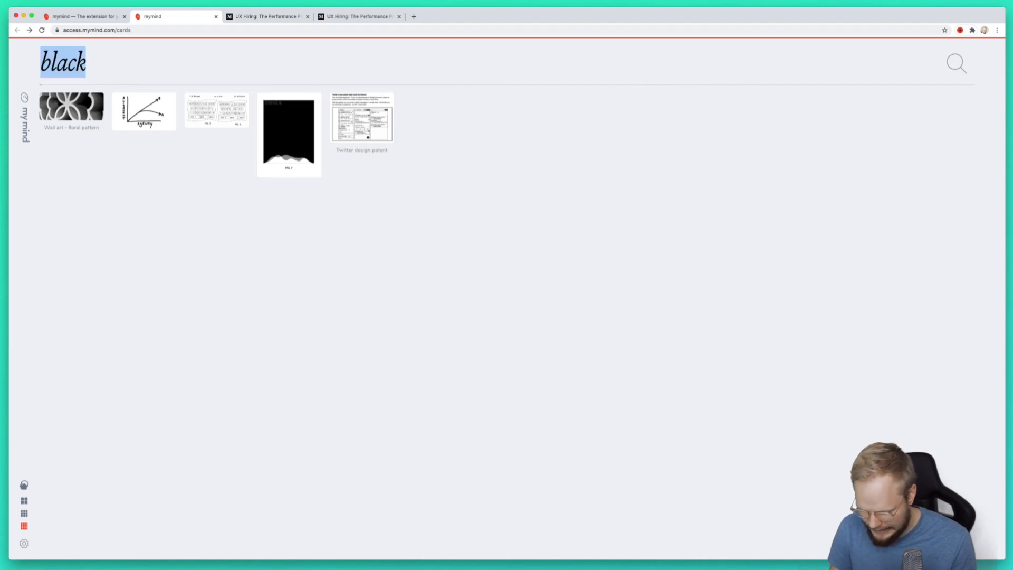
{"action": "type", "text": "line"}
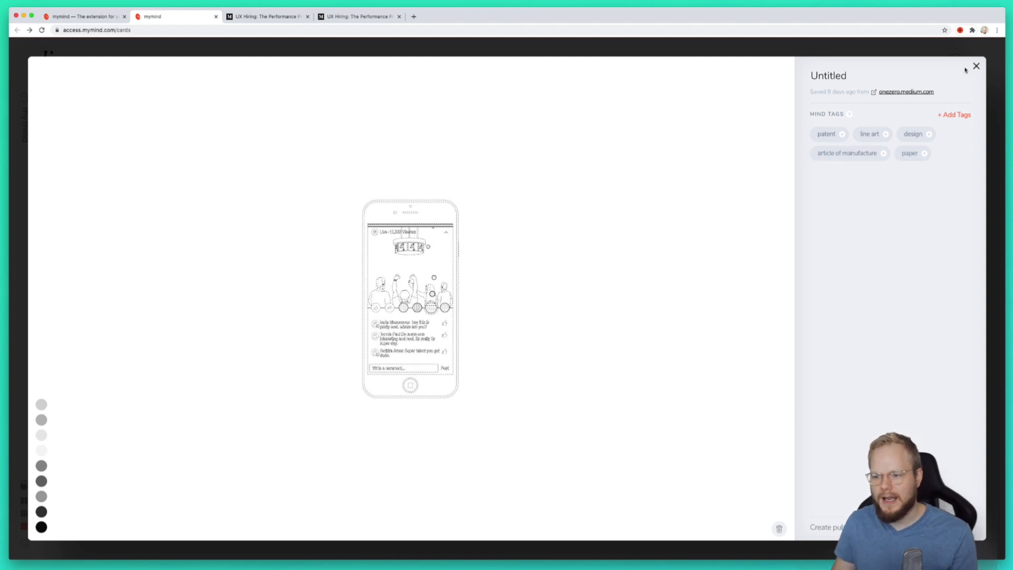
{"action": "left_click", "coordinate": [975, 66]}
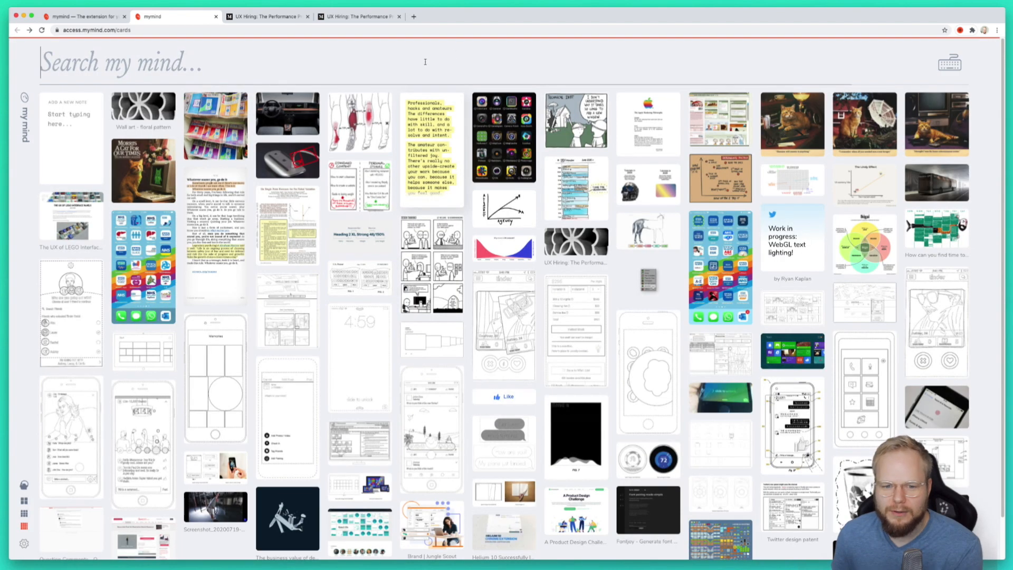
Review mymind's search shortcuts overview, then dismiss it.
{"action": "left_click", "coordinate": [948, 63]}
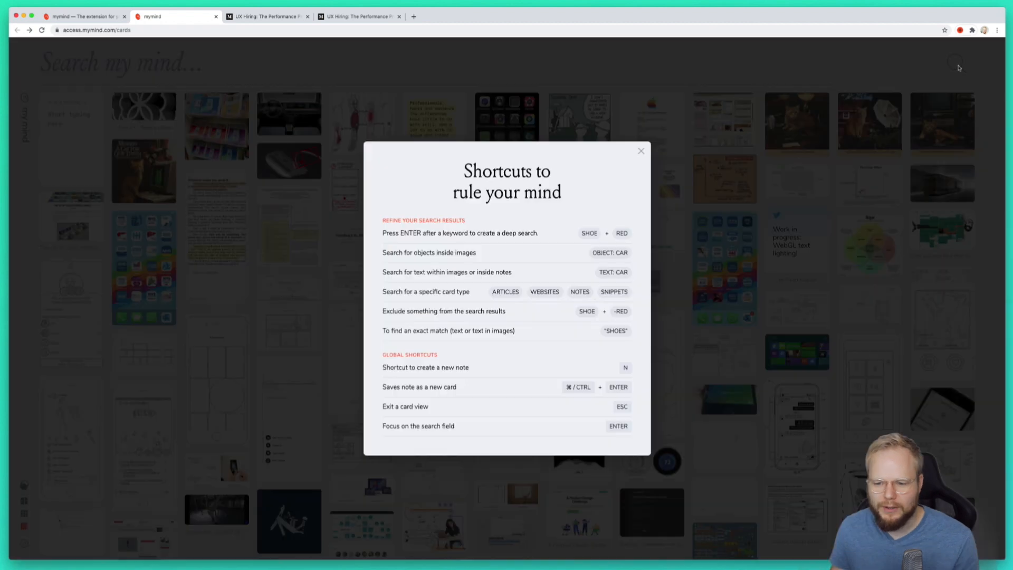
{"action": "left_click", "coordinate": [640, 150]}
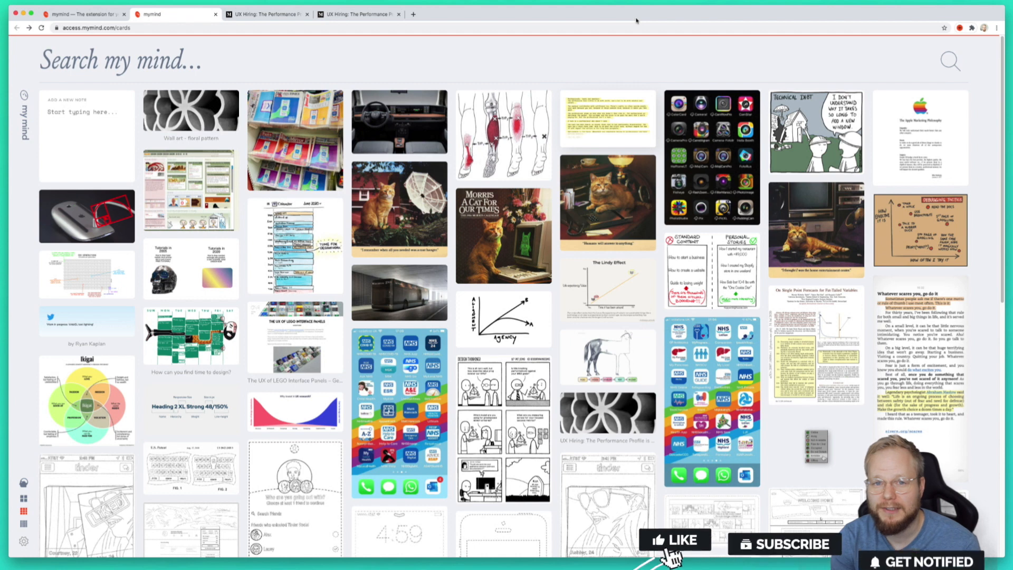
{"action": "left_click", "coordinate": [674, 539]}
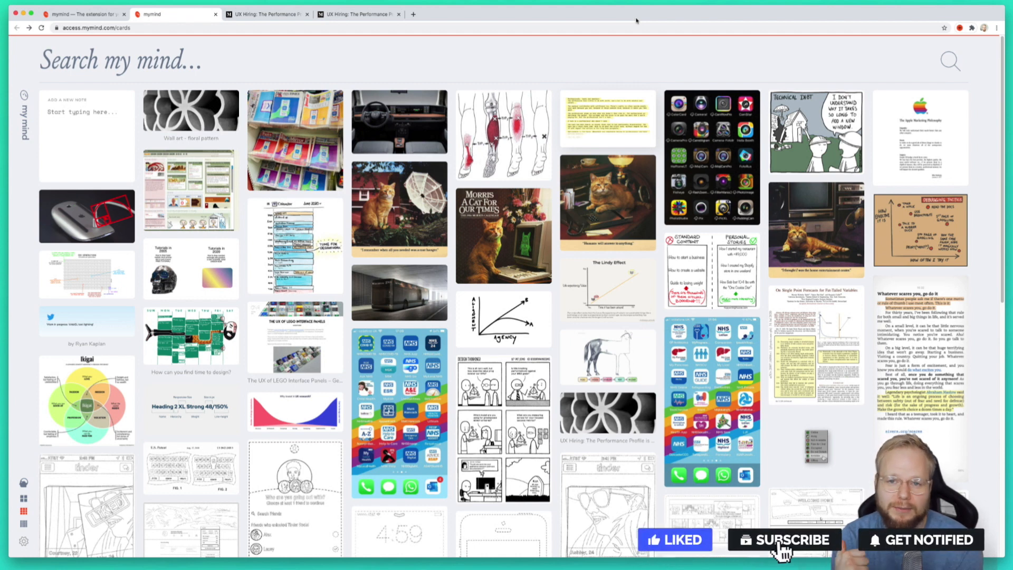
{"action": "left_click", "coordinate": [783, 539]}
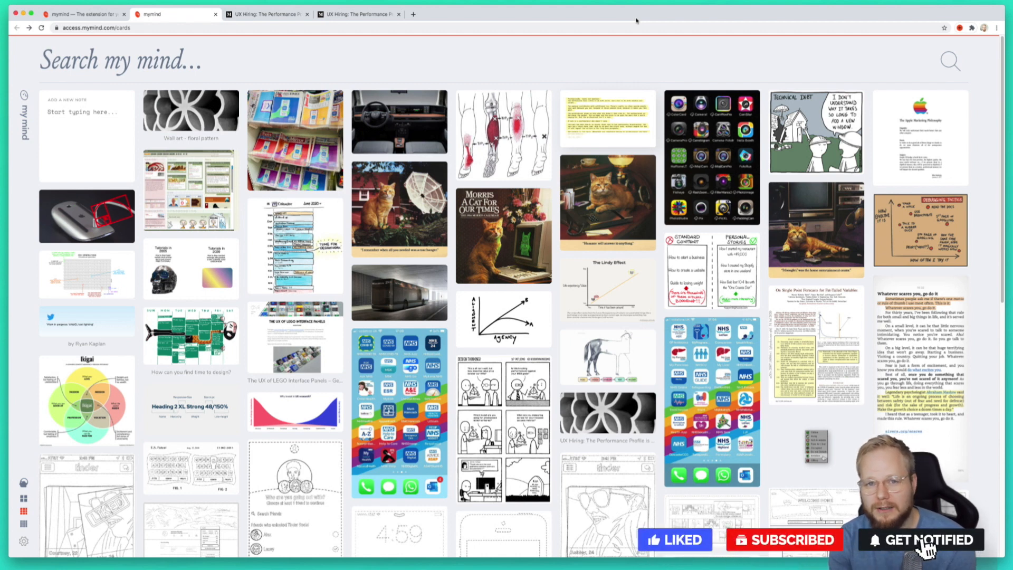